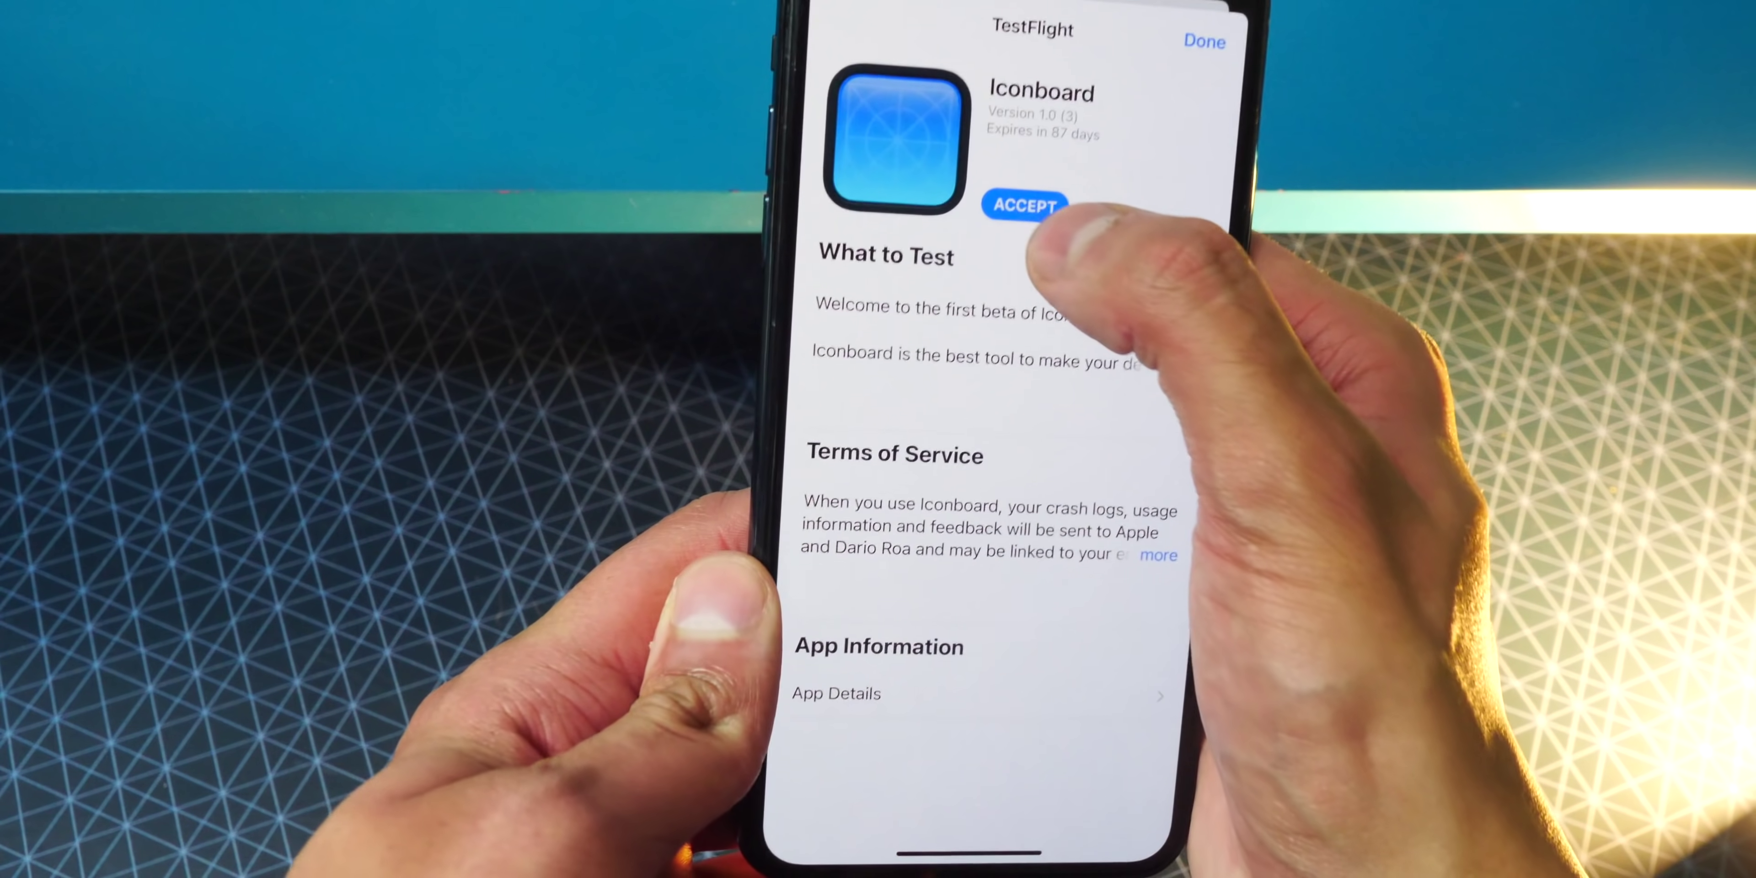
- Accept the Iconboard beta invitation in TestFlight
{"action": "left_click", "coordinate": [1026, 205]}
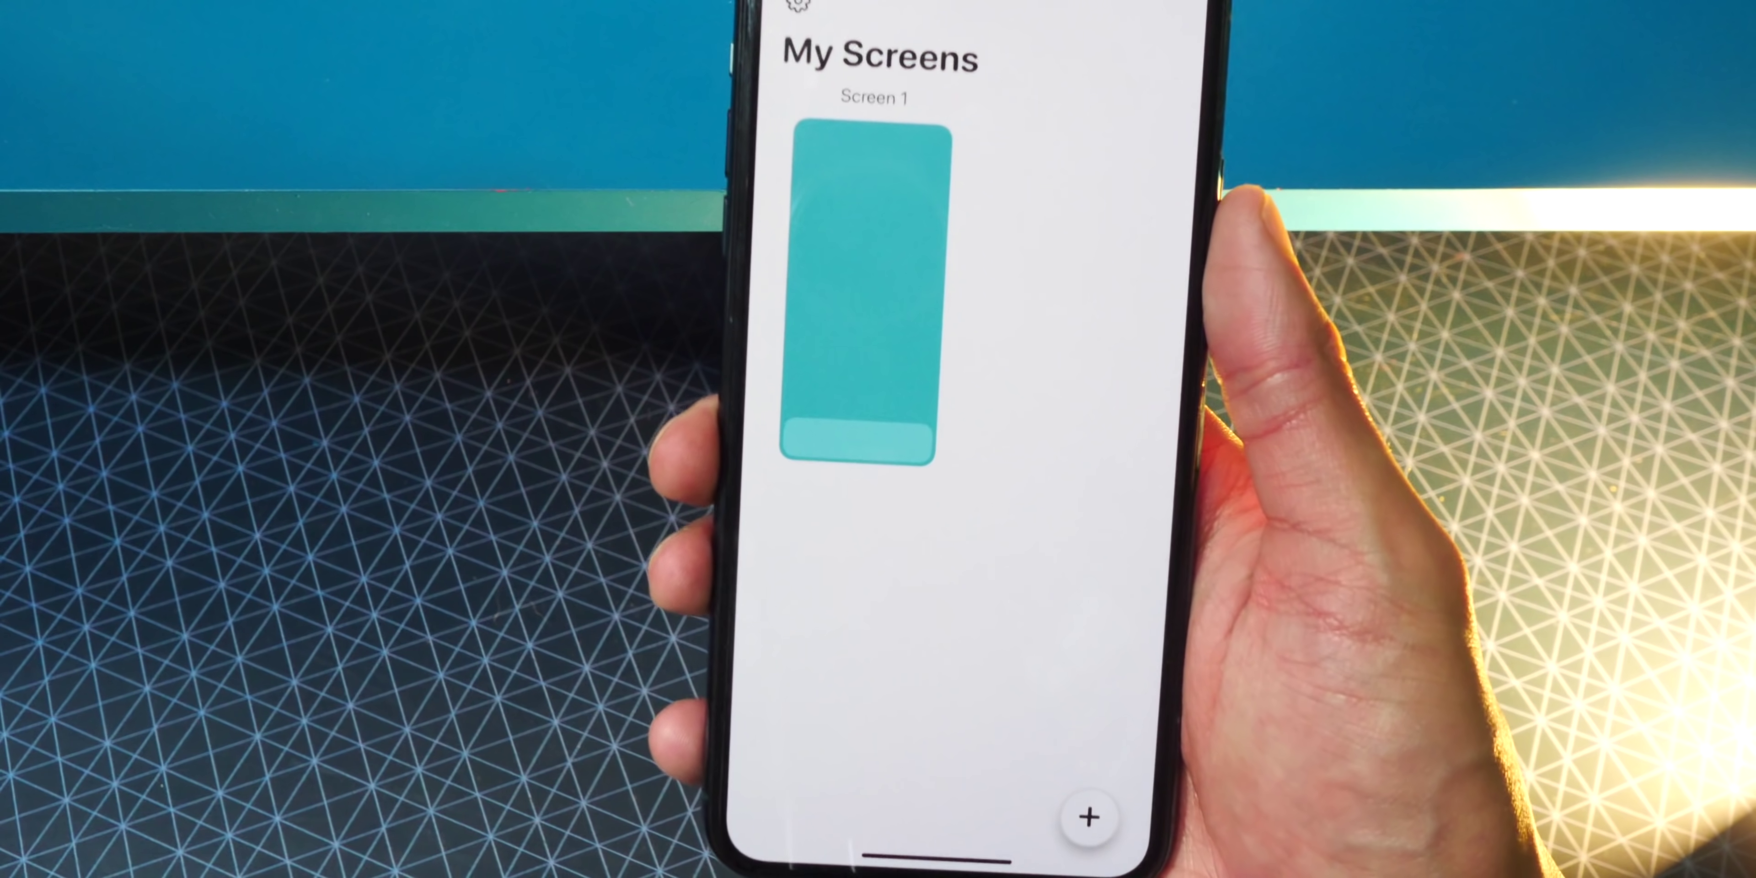
- Go into Screen 1's configuration and its empty Icons list
{"action": "left_click", "coordinate": [852, 269]}
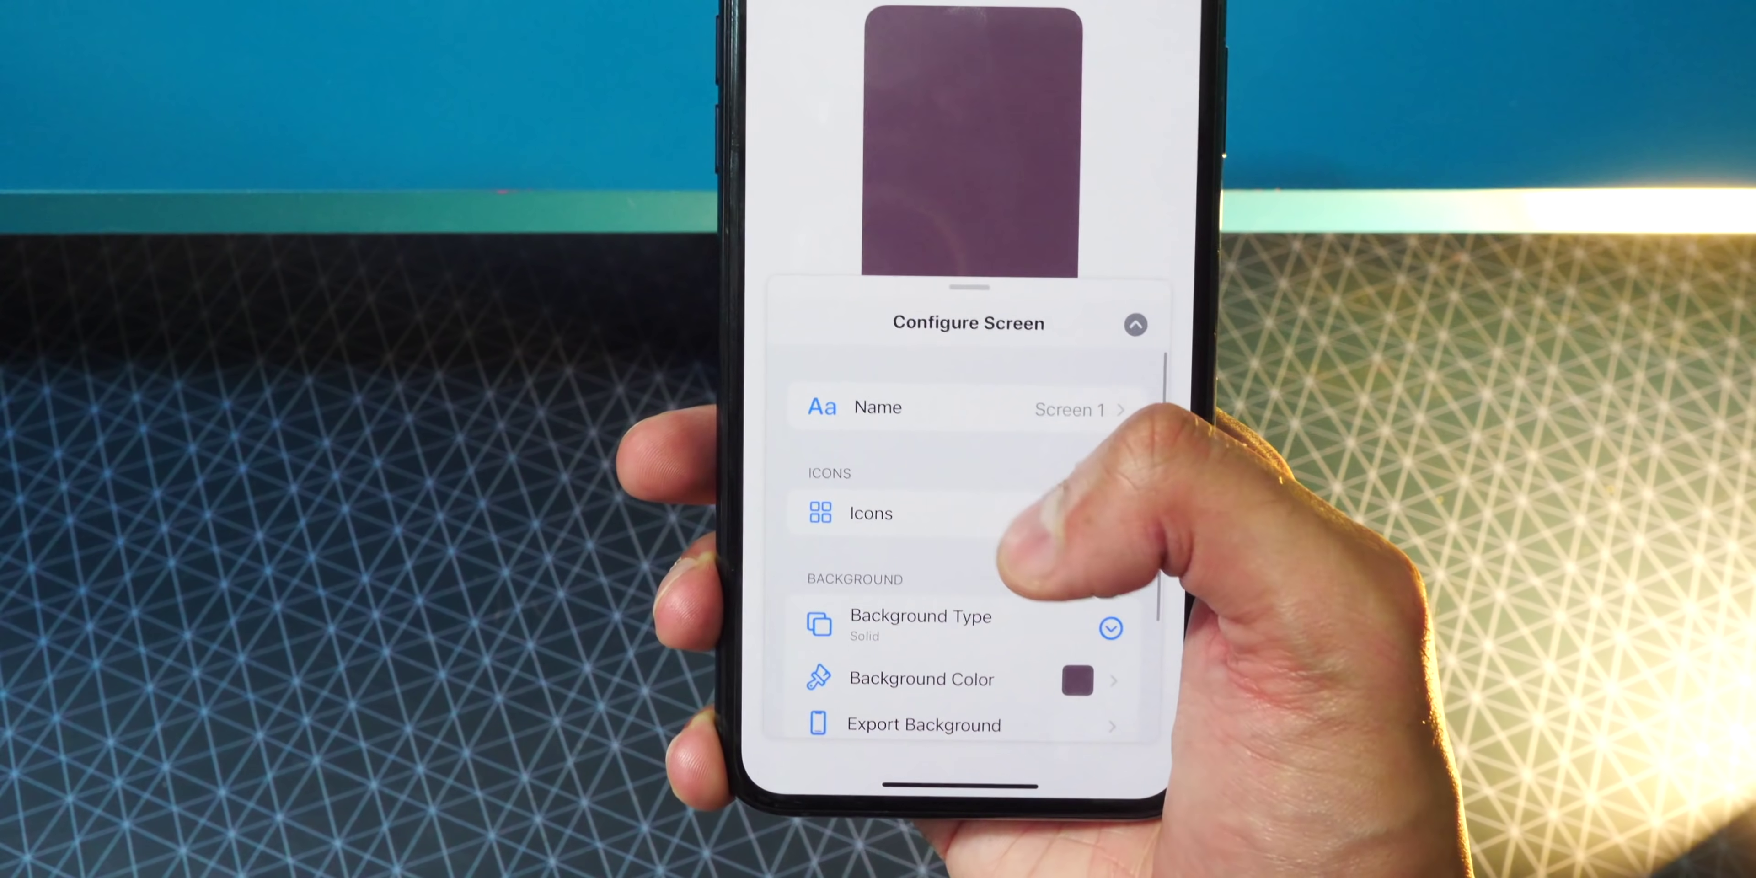
{"action": "left_click", "coordinate": [870, 513]}
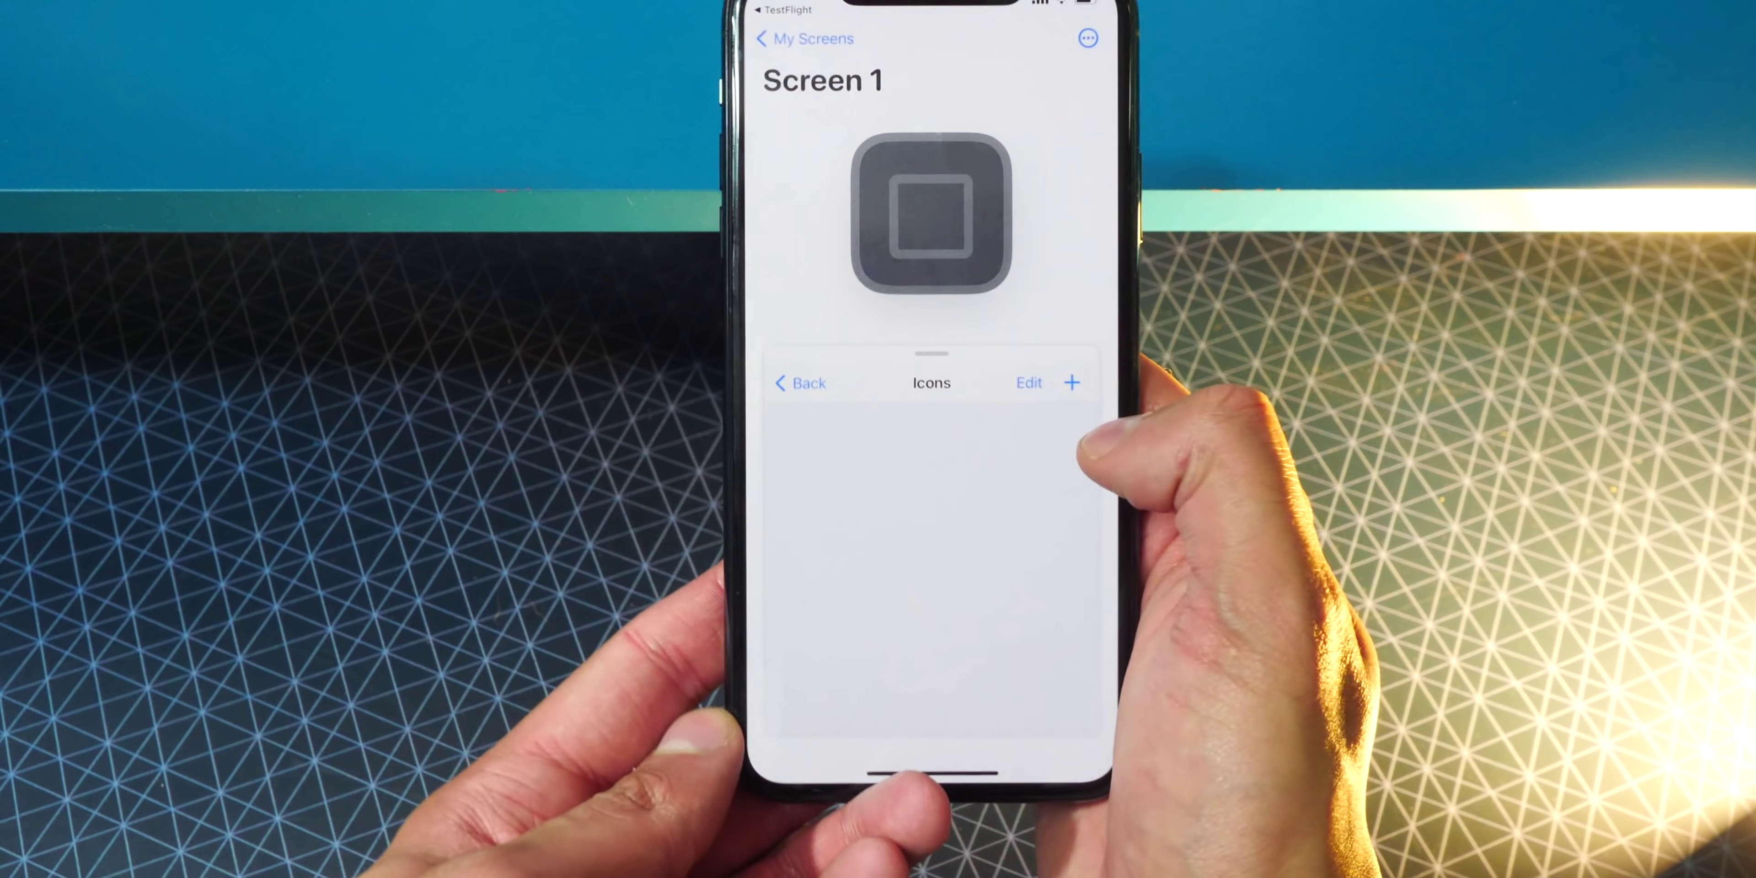
- Add blank icons to Screen 1 and start configuring Icon 1
{"action": "left_click", "coordinate": [1071, 382]}
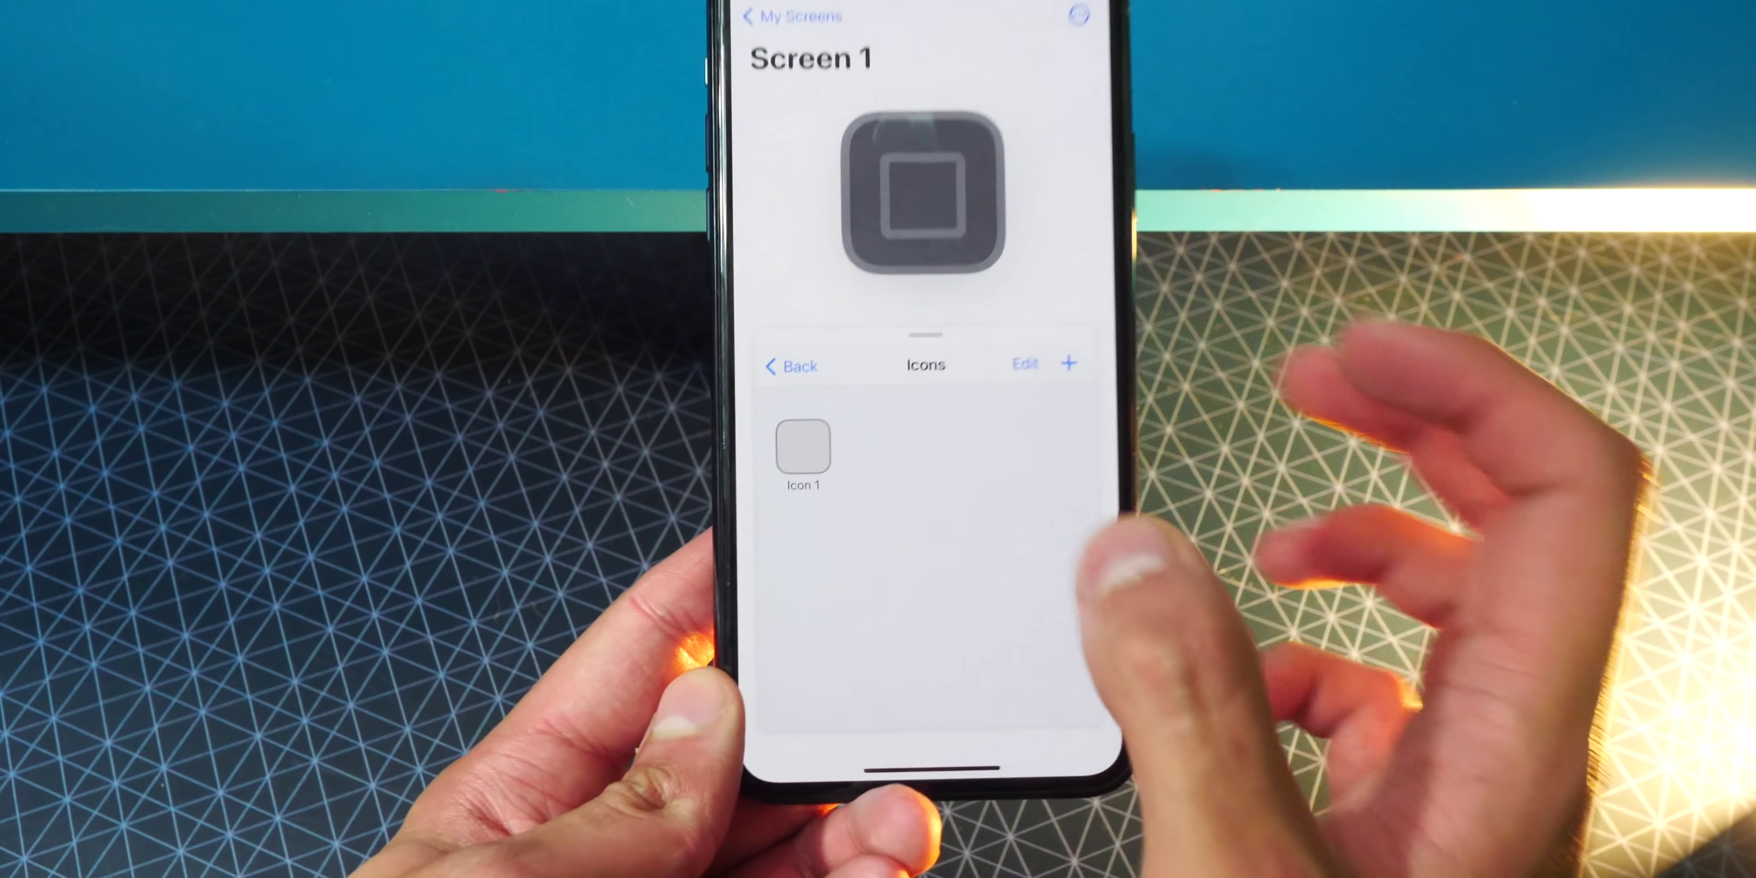
{"action": "left_click", "coordinate": [1068, 364]}
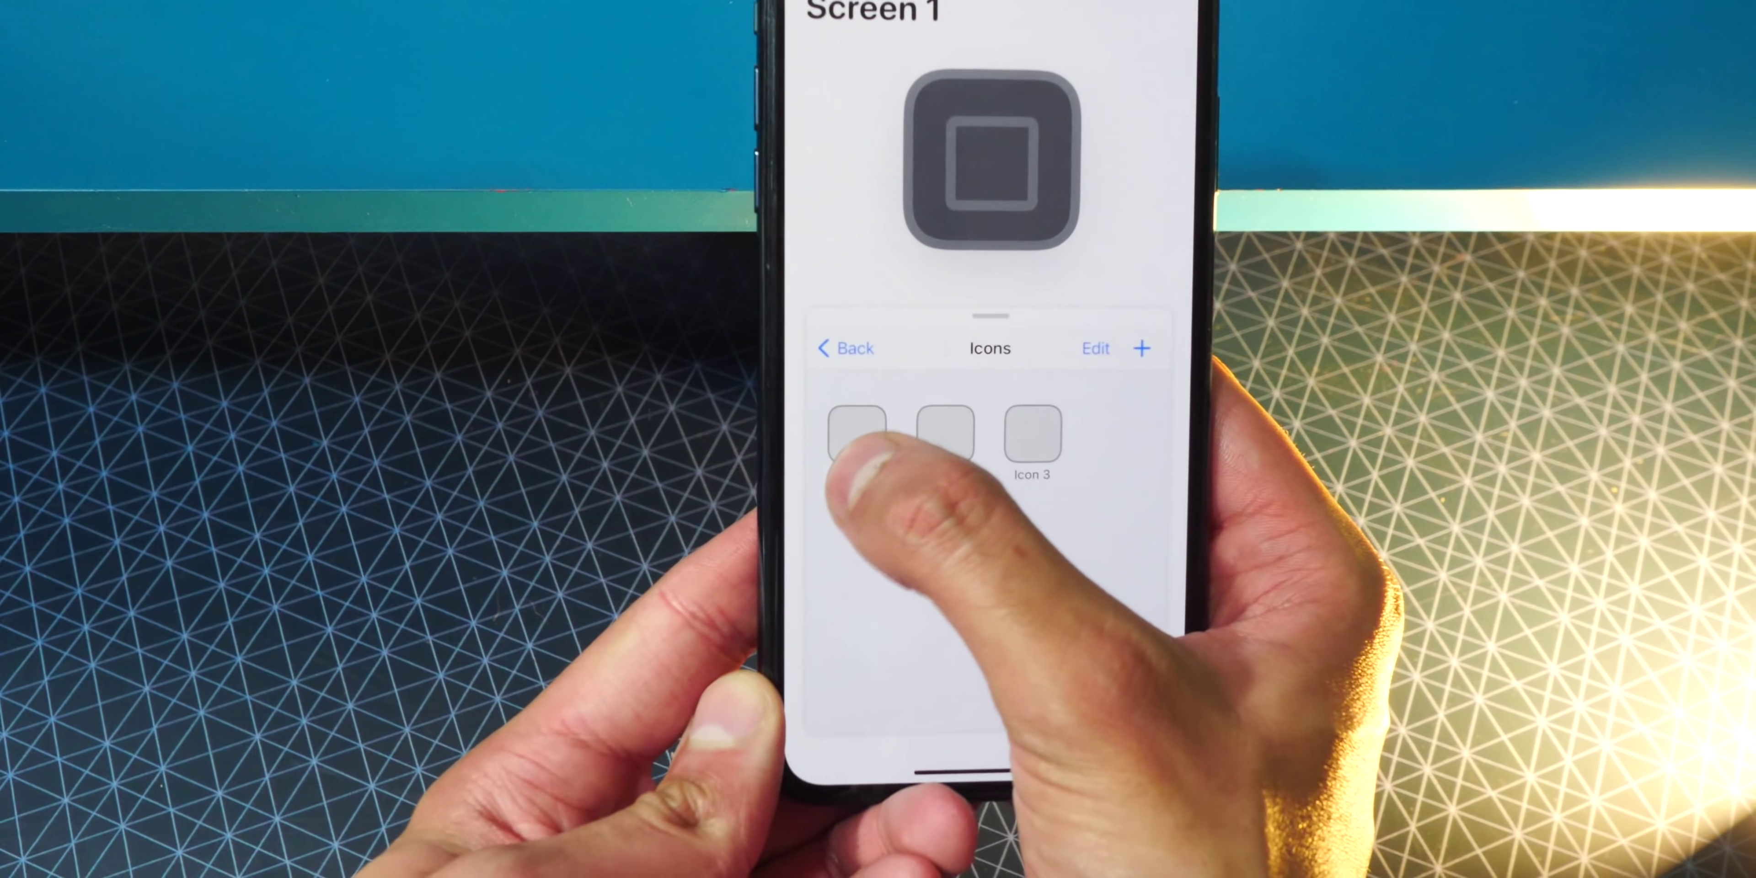
{"action": "left_click", "coordinate": [858, 434]}
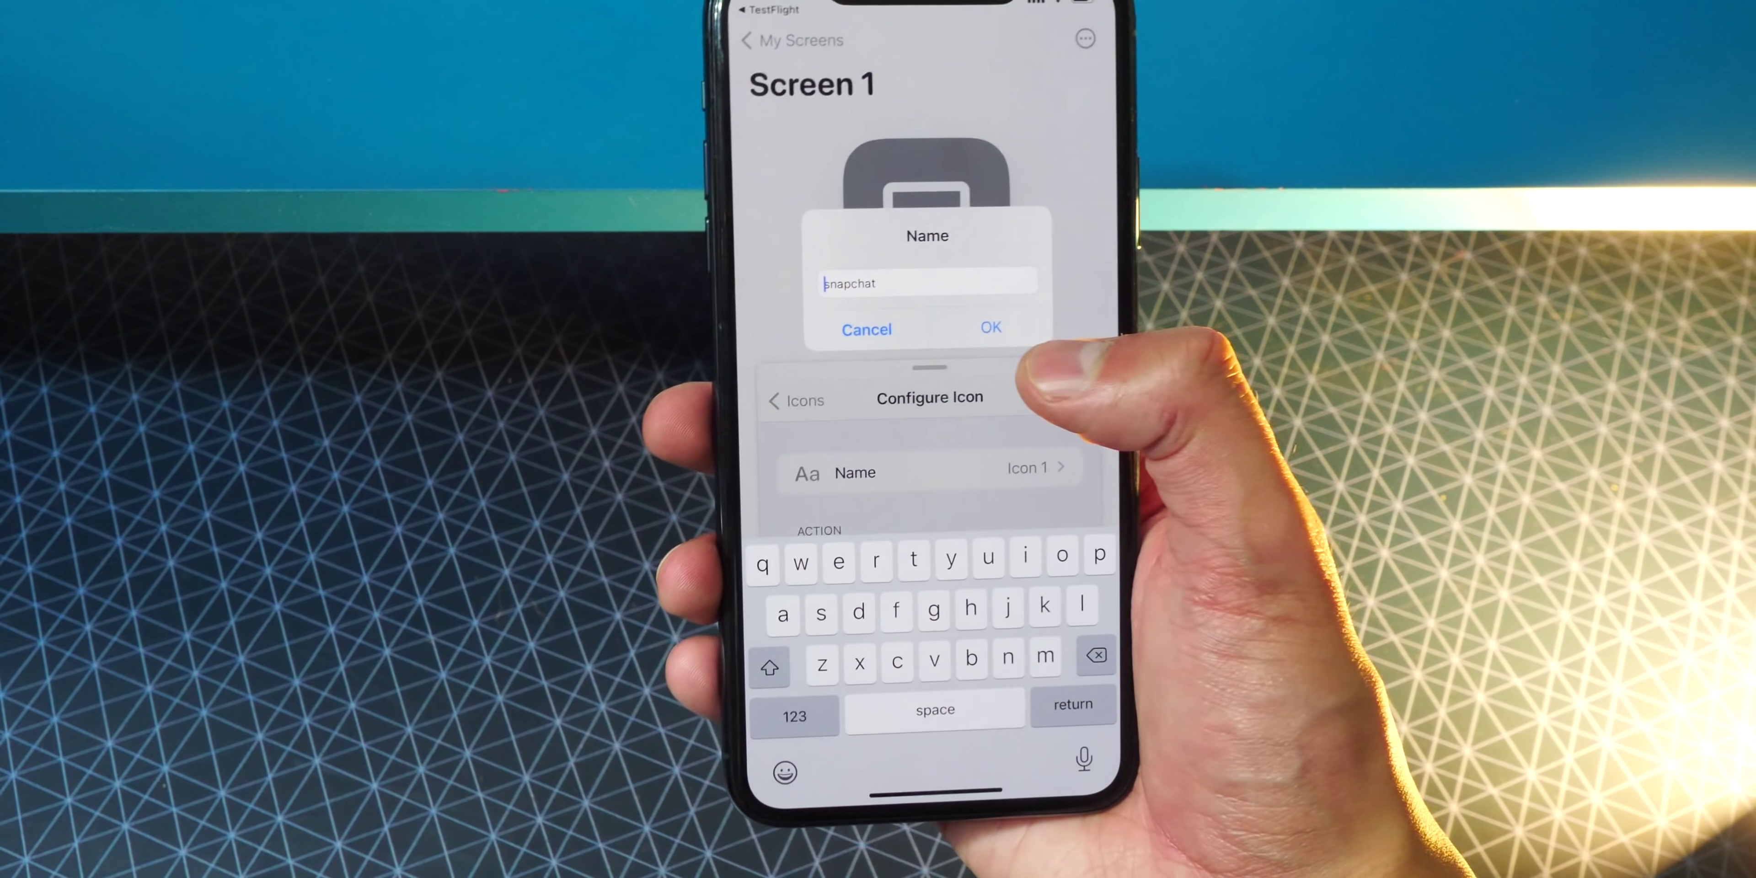
- Confirm 'snapchat' as Icon 1's name
{"action": "left_click", "coordinate": [991, 327]}
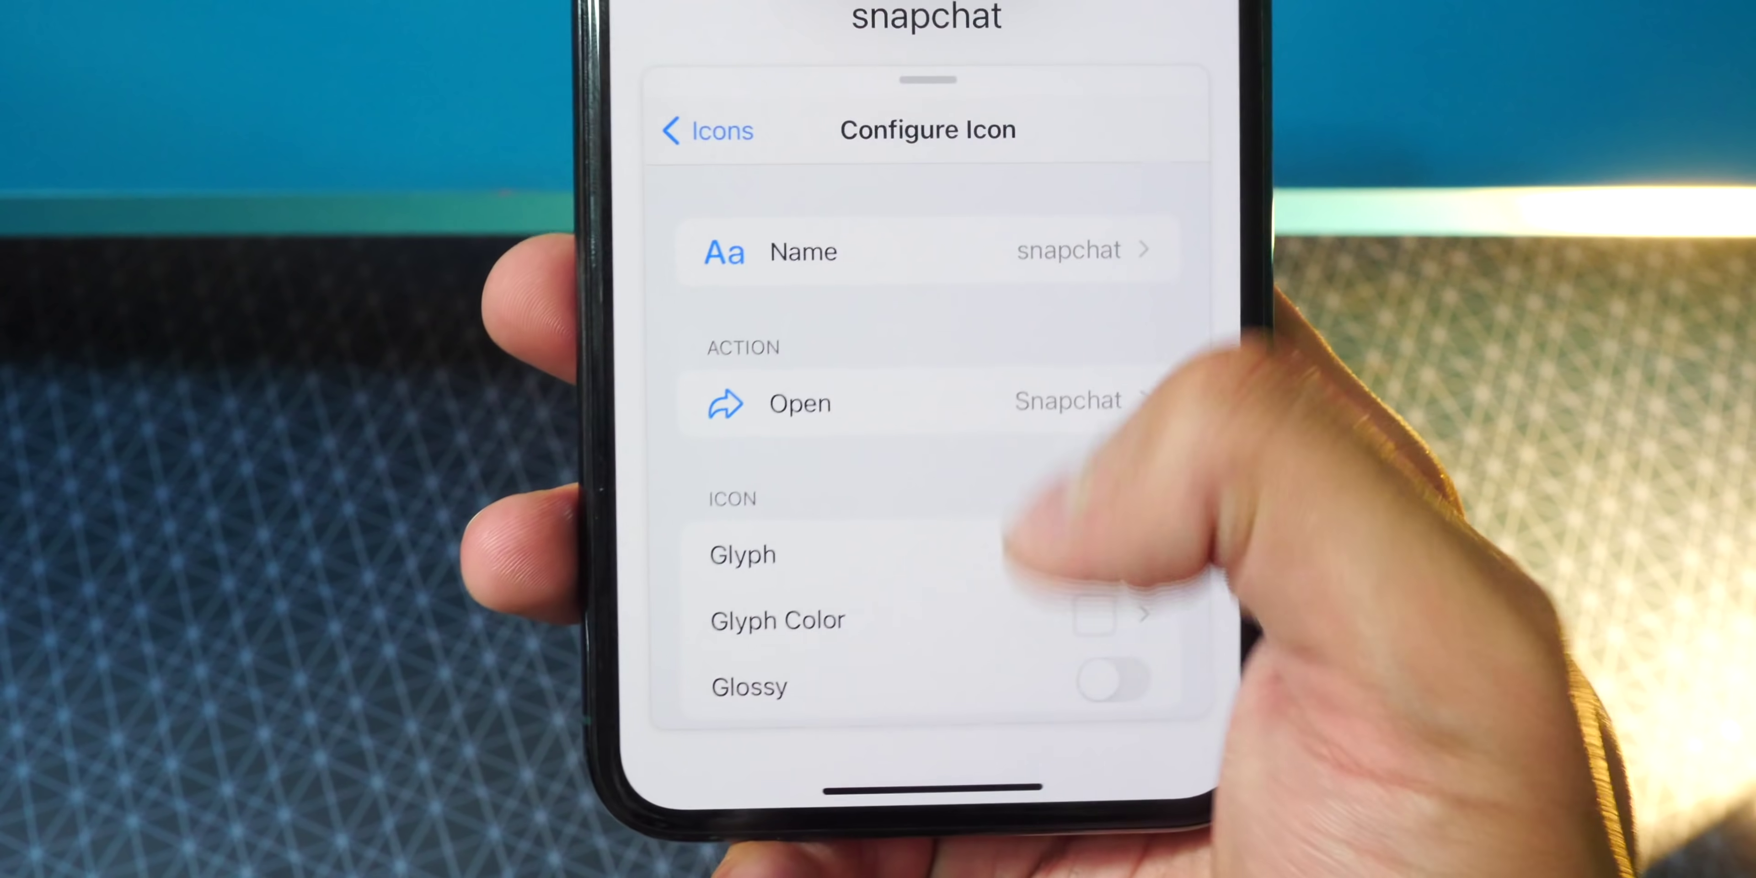
- Switch the snapchat icon's artwork to a photo image and grant Iconboard photo access
{"action": "scroll", "scroll_direction": "down", "scroll_amount": 3}
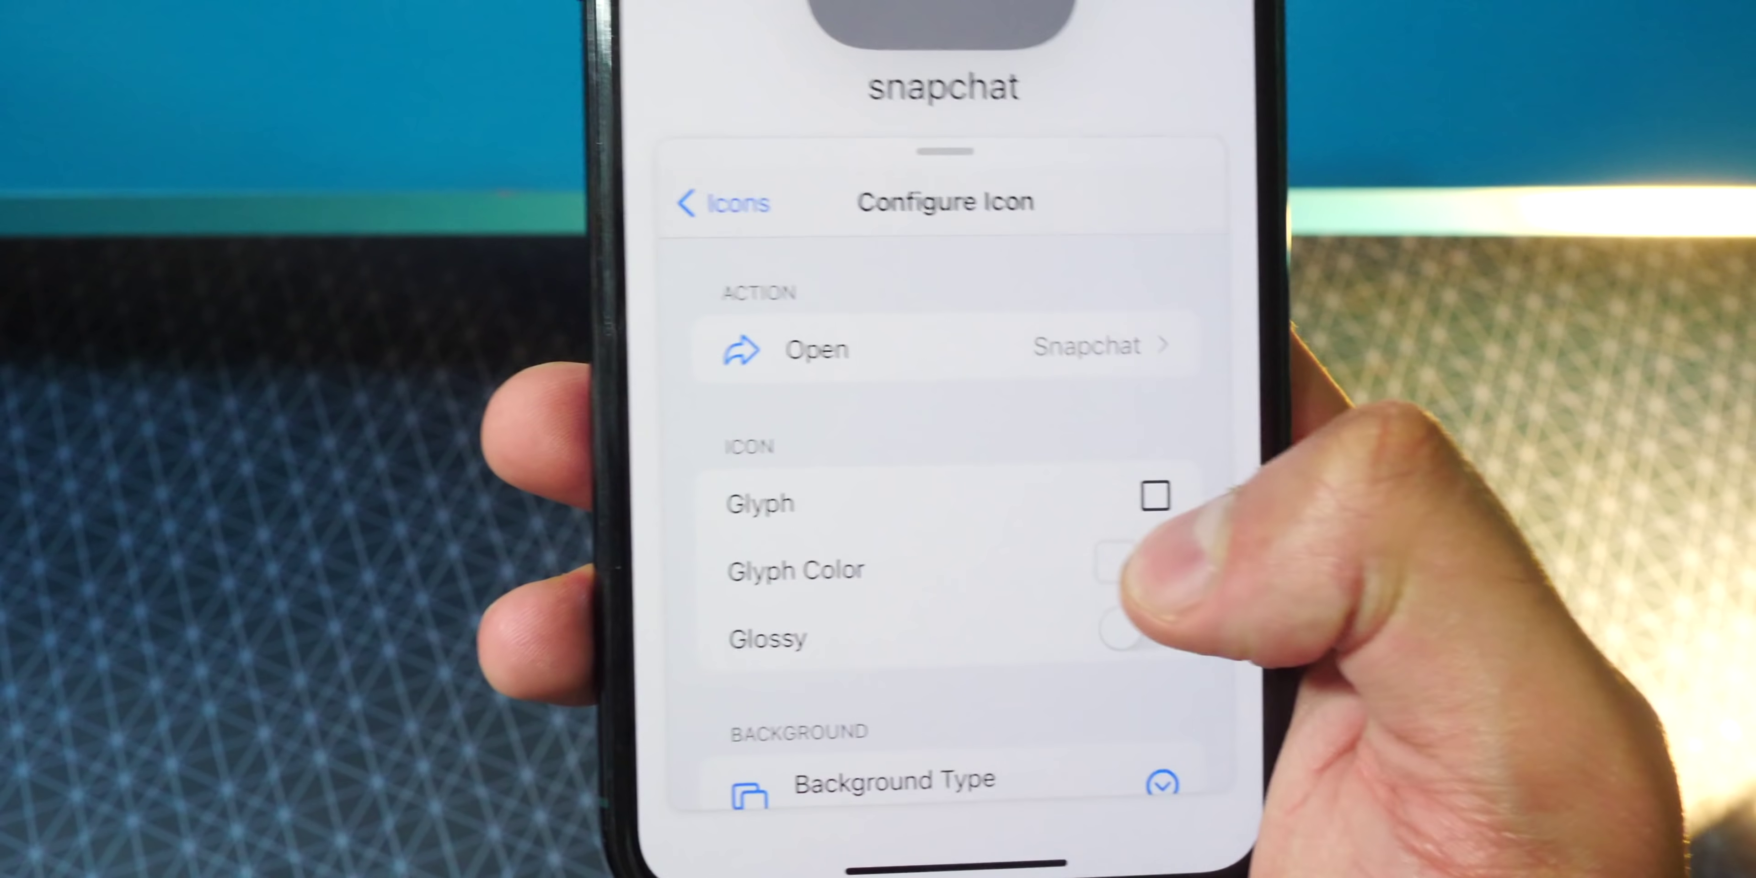
{"action": "left_click", "coordinate": [760, 503]}
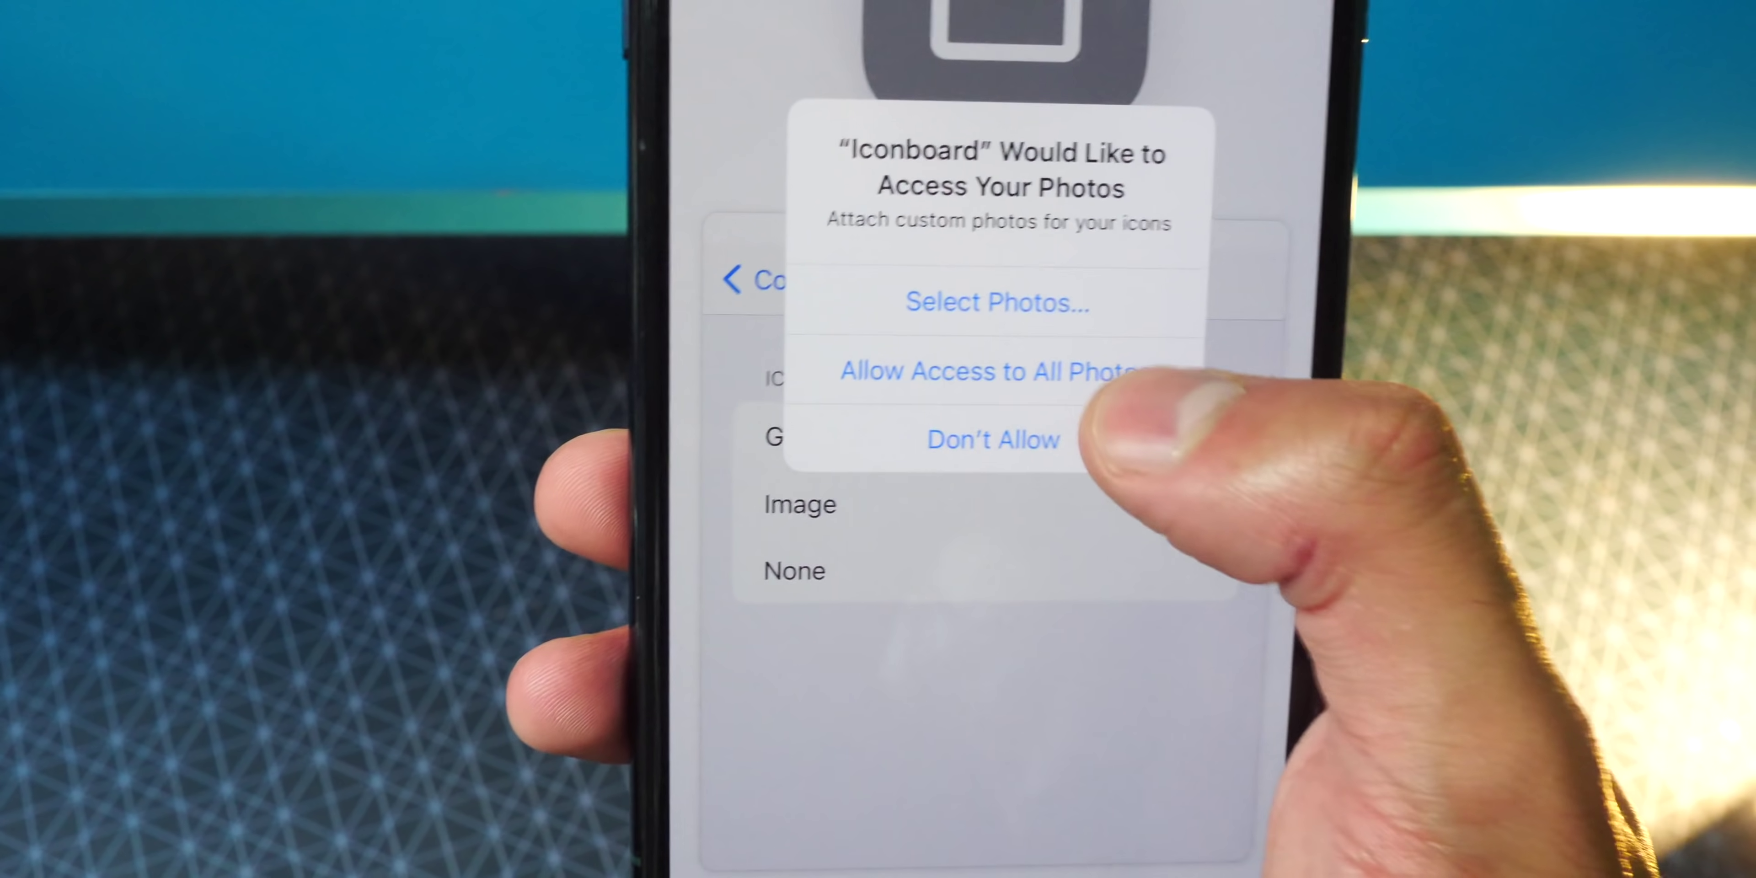
{"action": "left_click", "coordinate": [992, 372]}
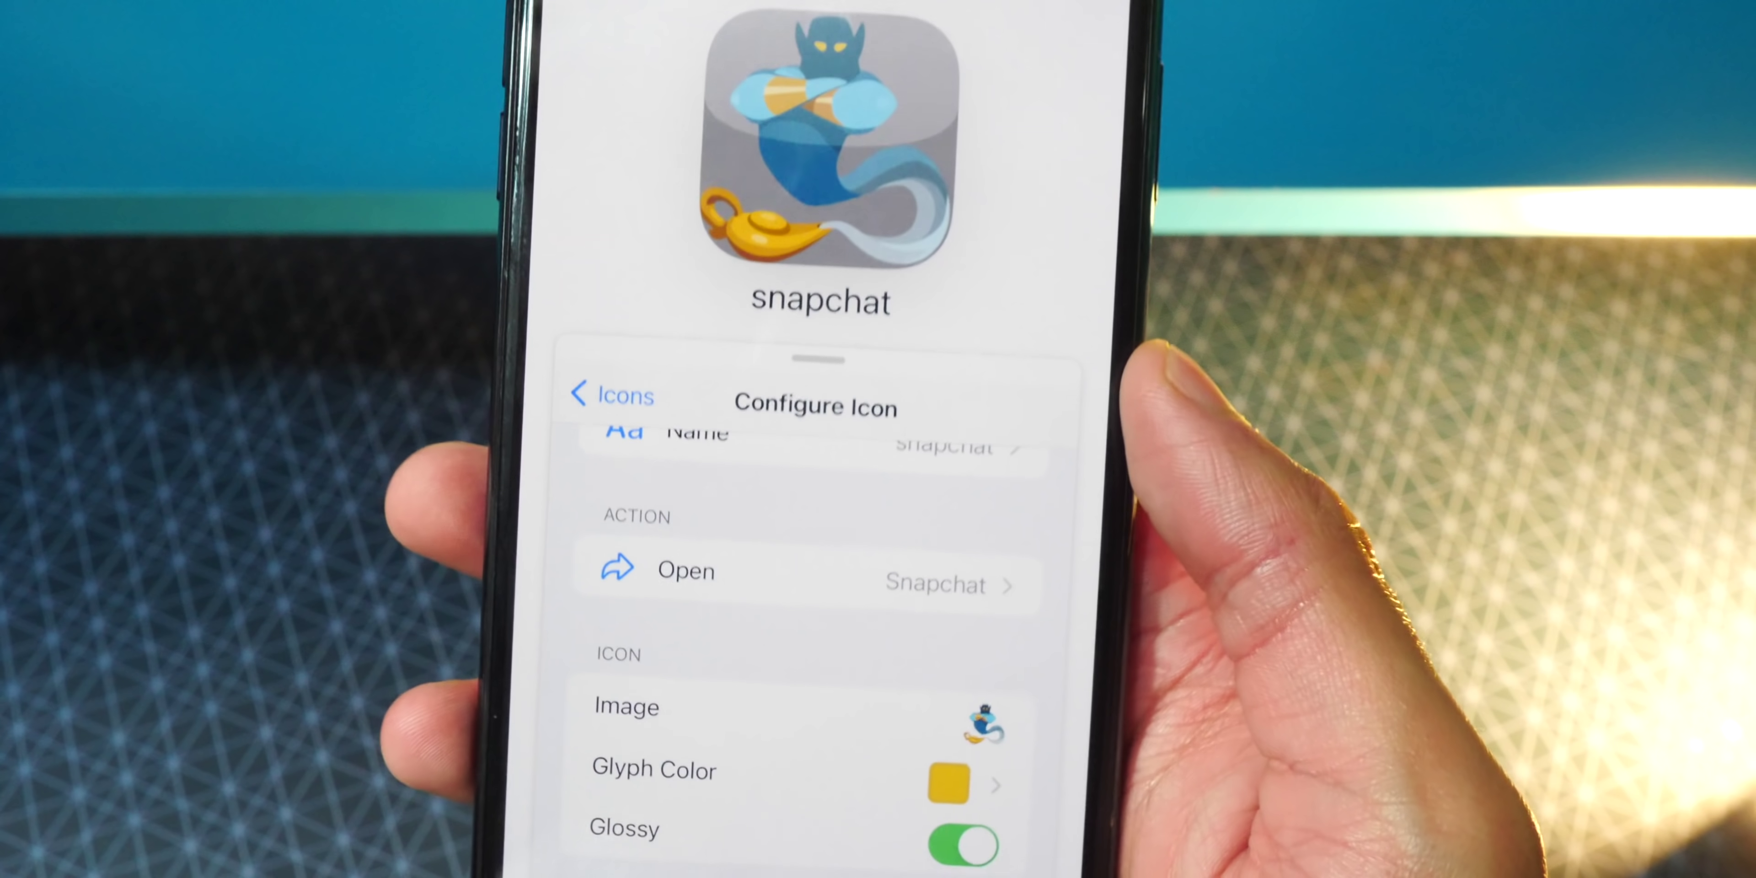
- Turn on the Glossy effect for the snapchat genie icon
{"action": "scroll", "scroll_direction": "down", "scroll_amount": 3}
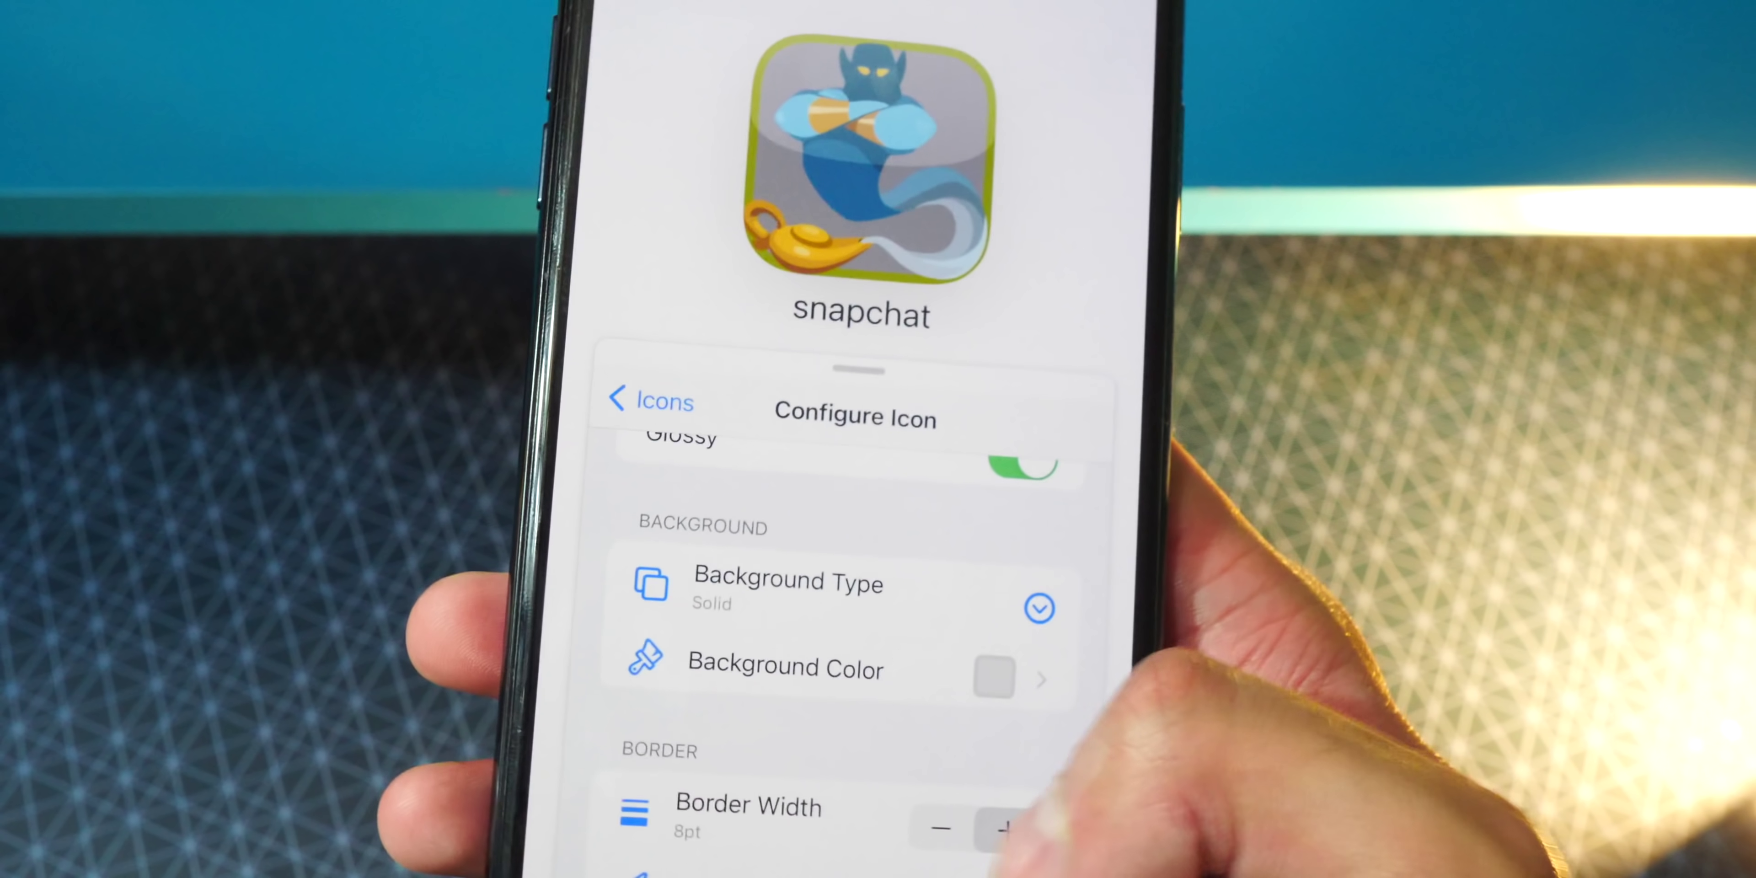
{"action": "left_click", "coordinate": [993, 677]}
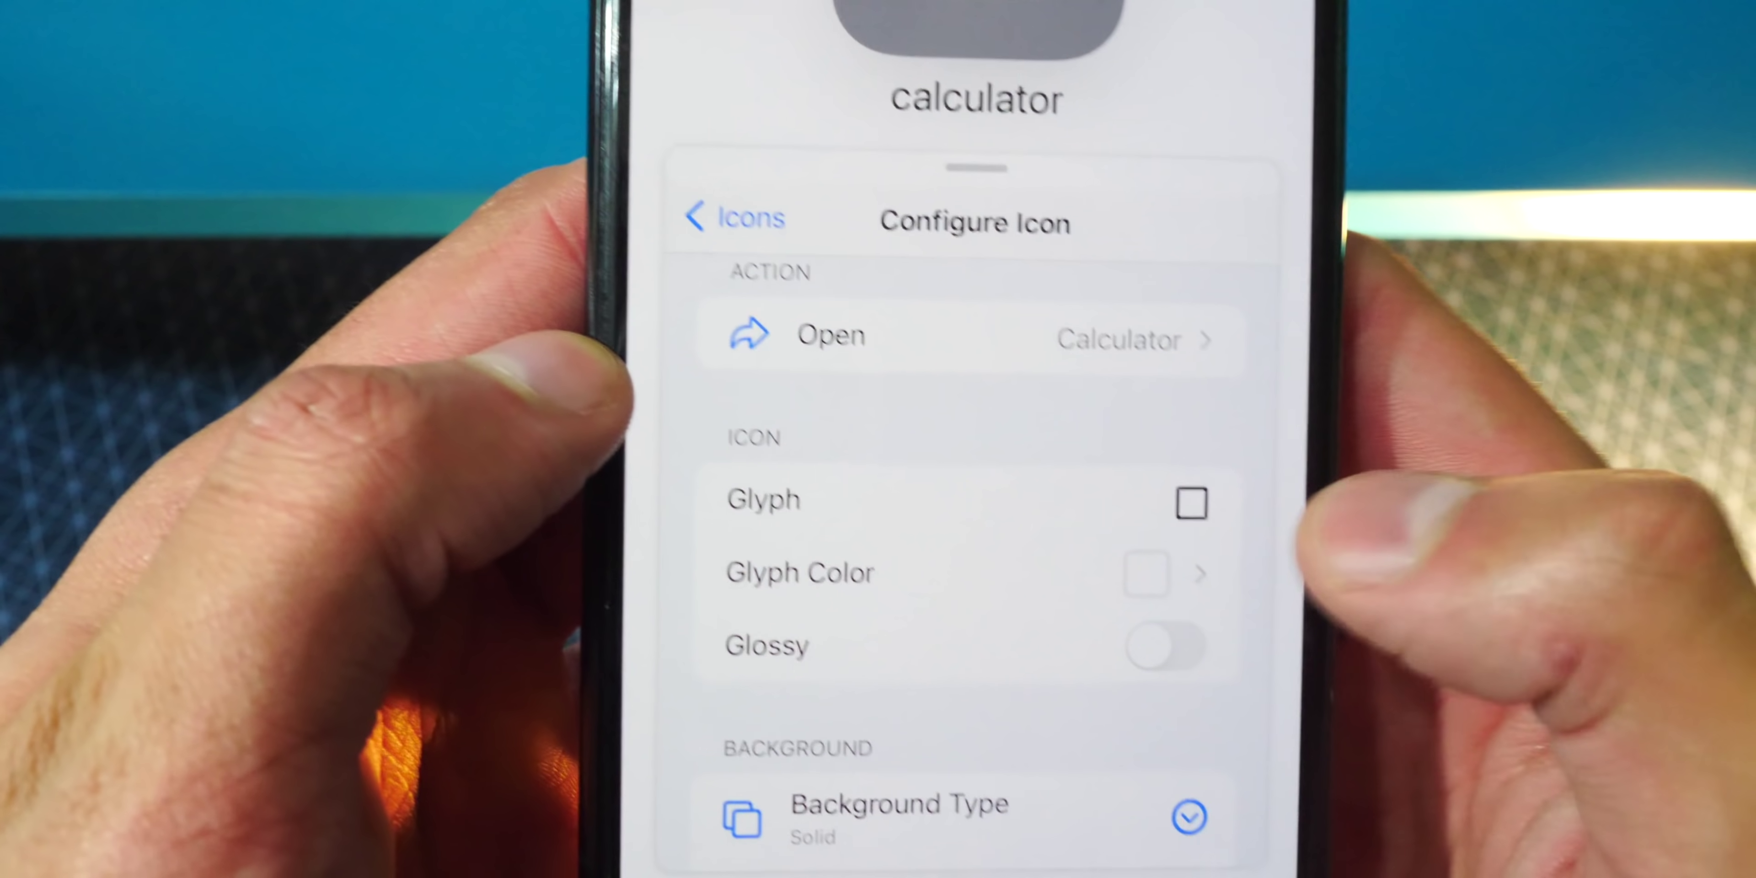
- Give the calculator icon the winking smiley glyph from the Regular set
{"action": "left_click", "coordinate": [1191, 503]}
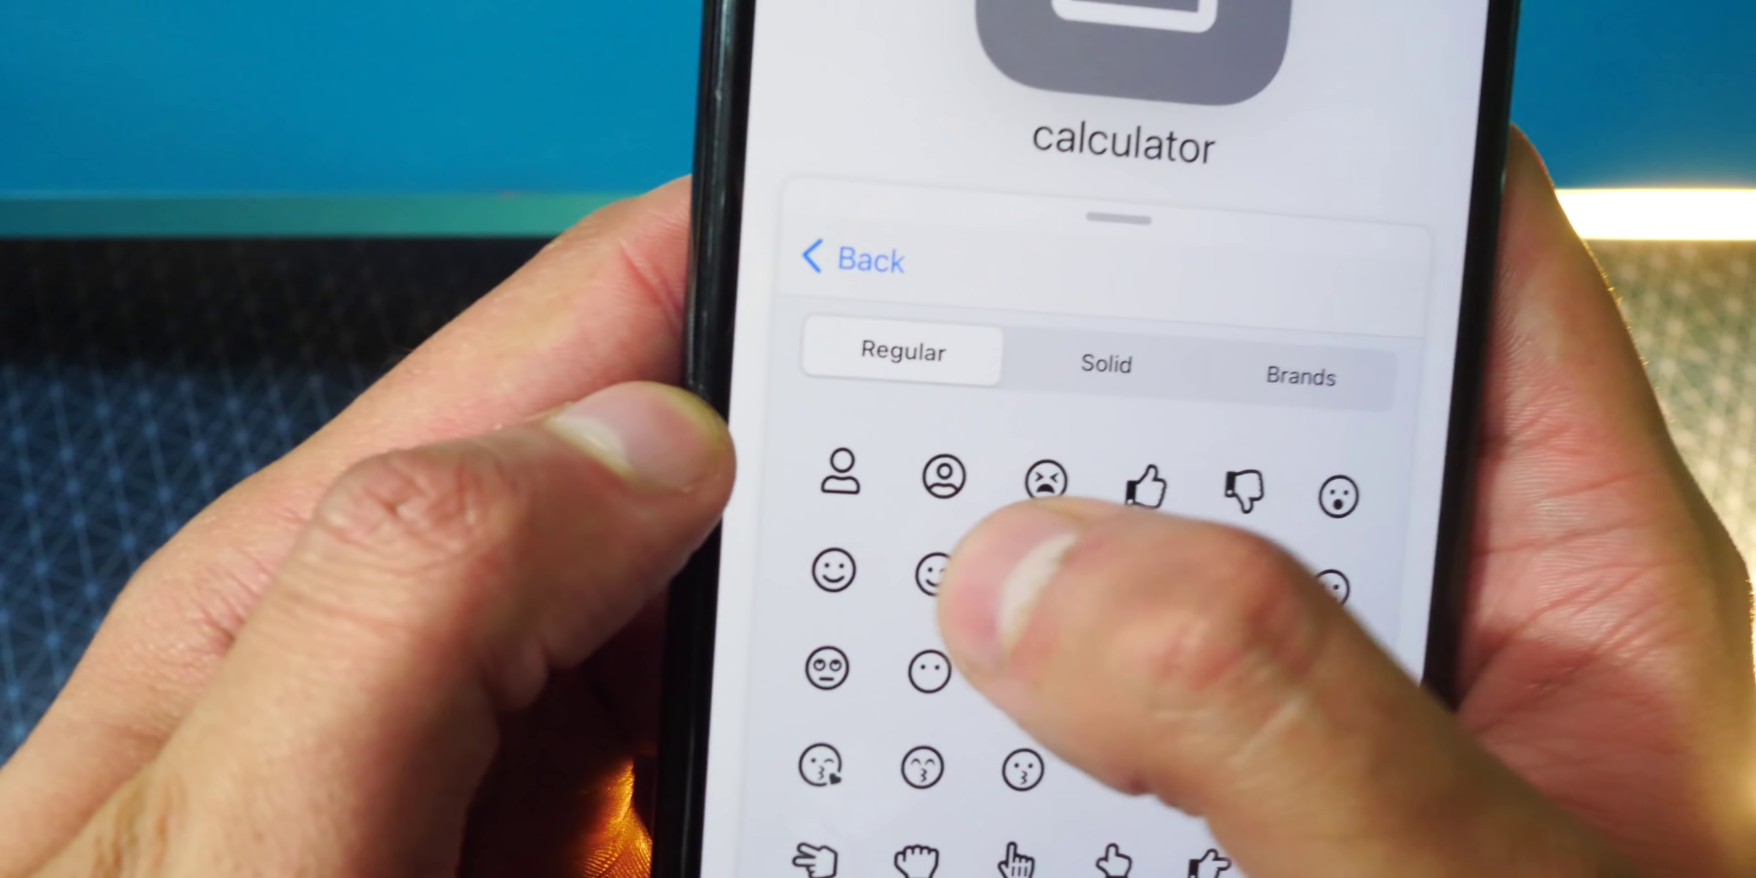
{"action": "left_click", "coordinate": [931, 573]}
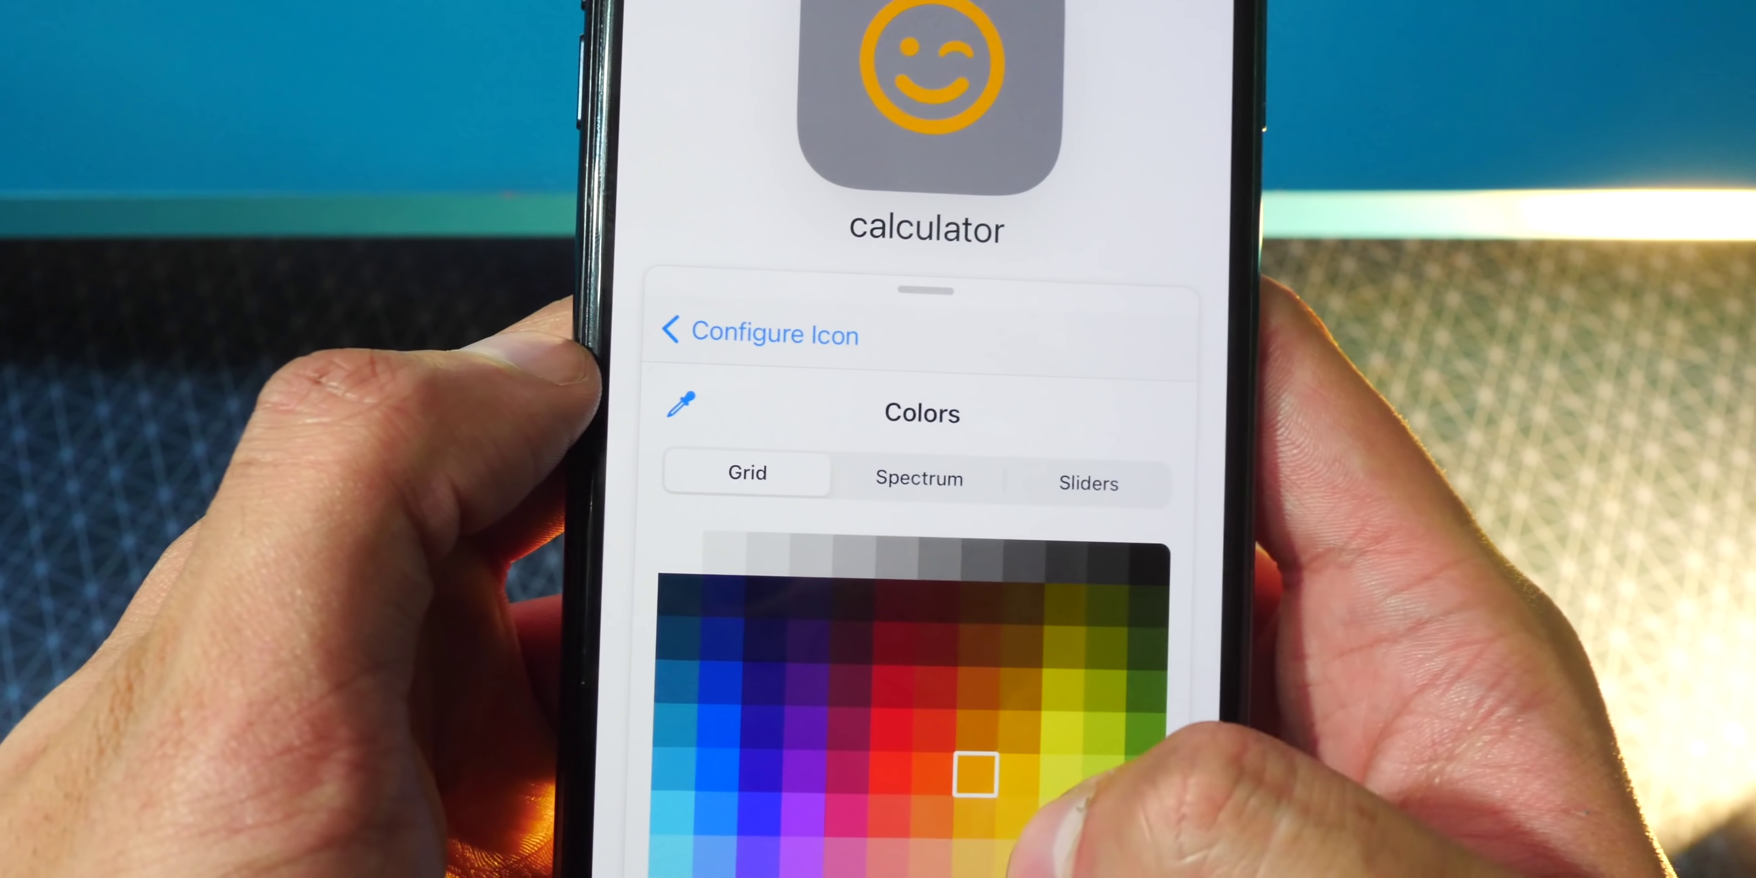
- Return from the glyph picker to the calculator icon's settings
{"action": "left_click", "coordinate": [956, 741]}
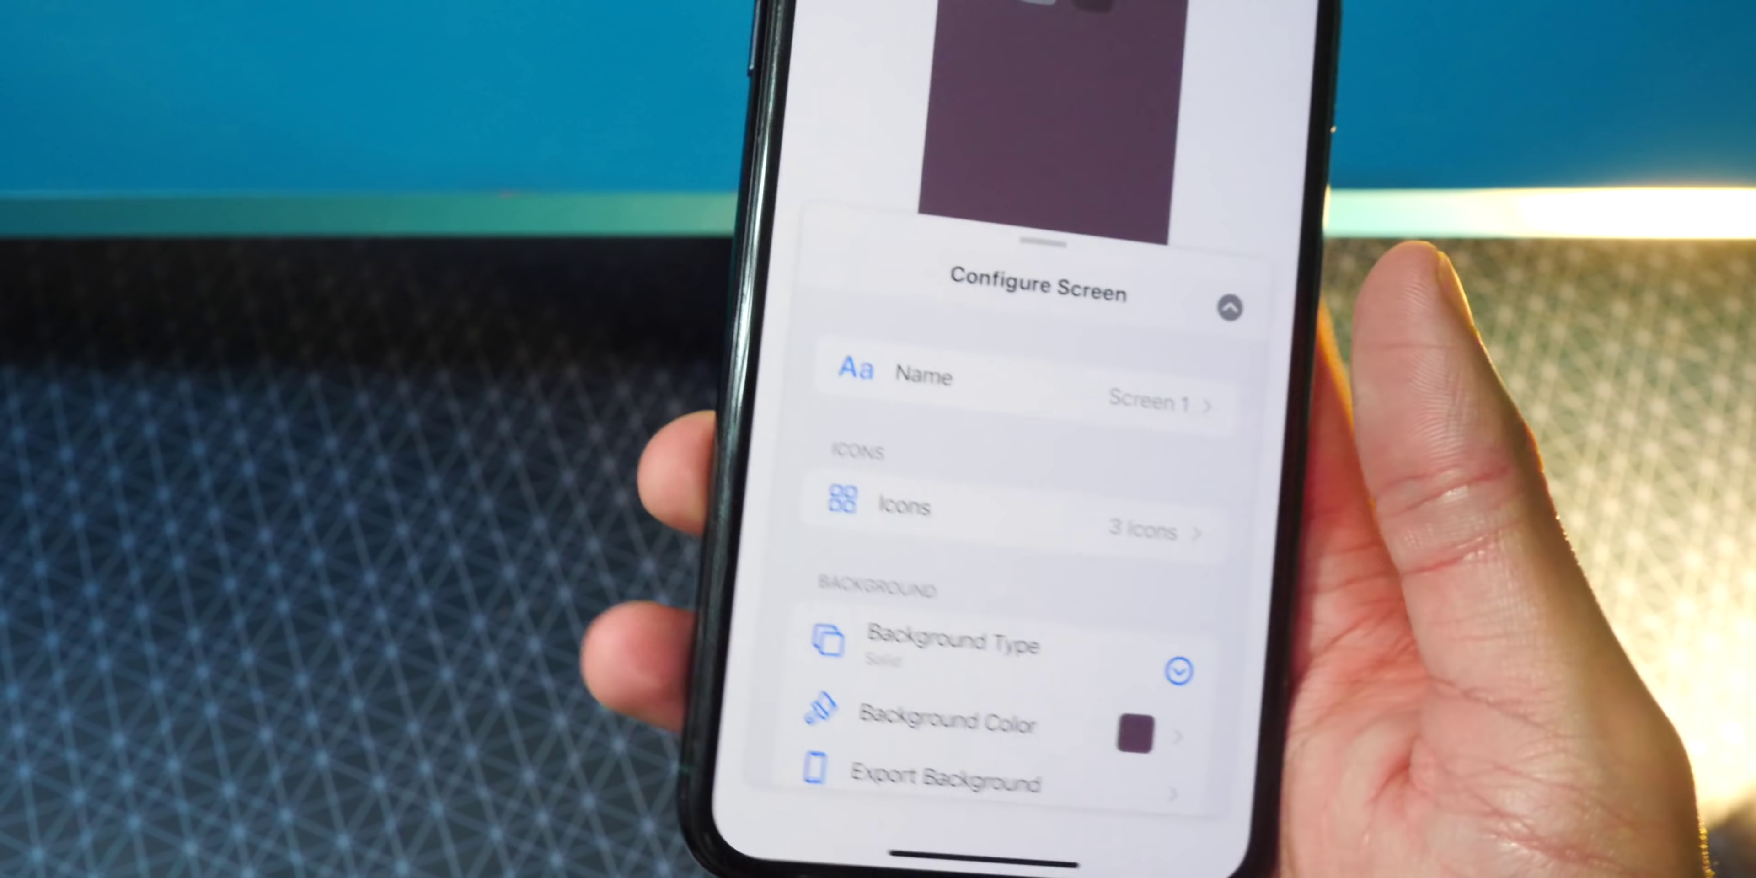
- Reach Screen 1's Export Icons options and start Copy & Go
{"action": "left_click", "coordinate": [897, 503]}
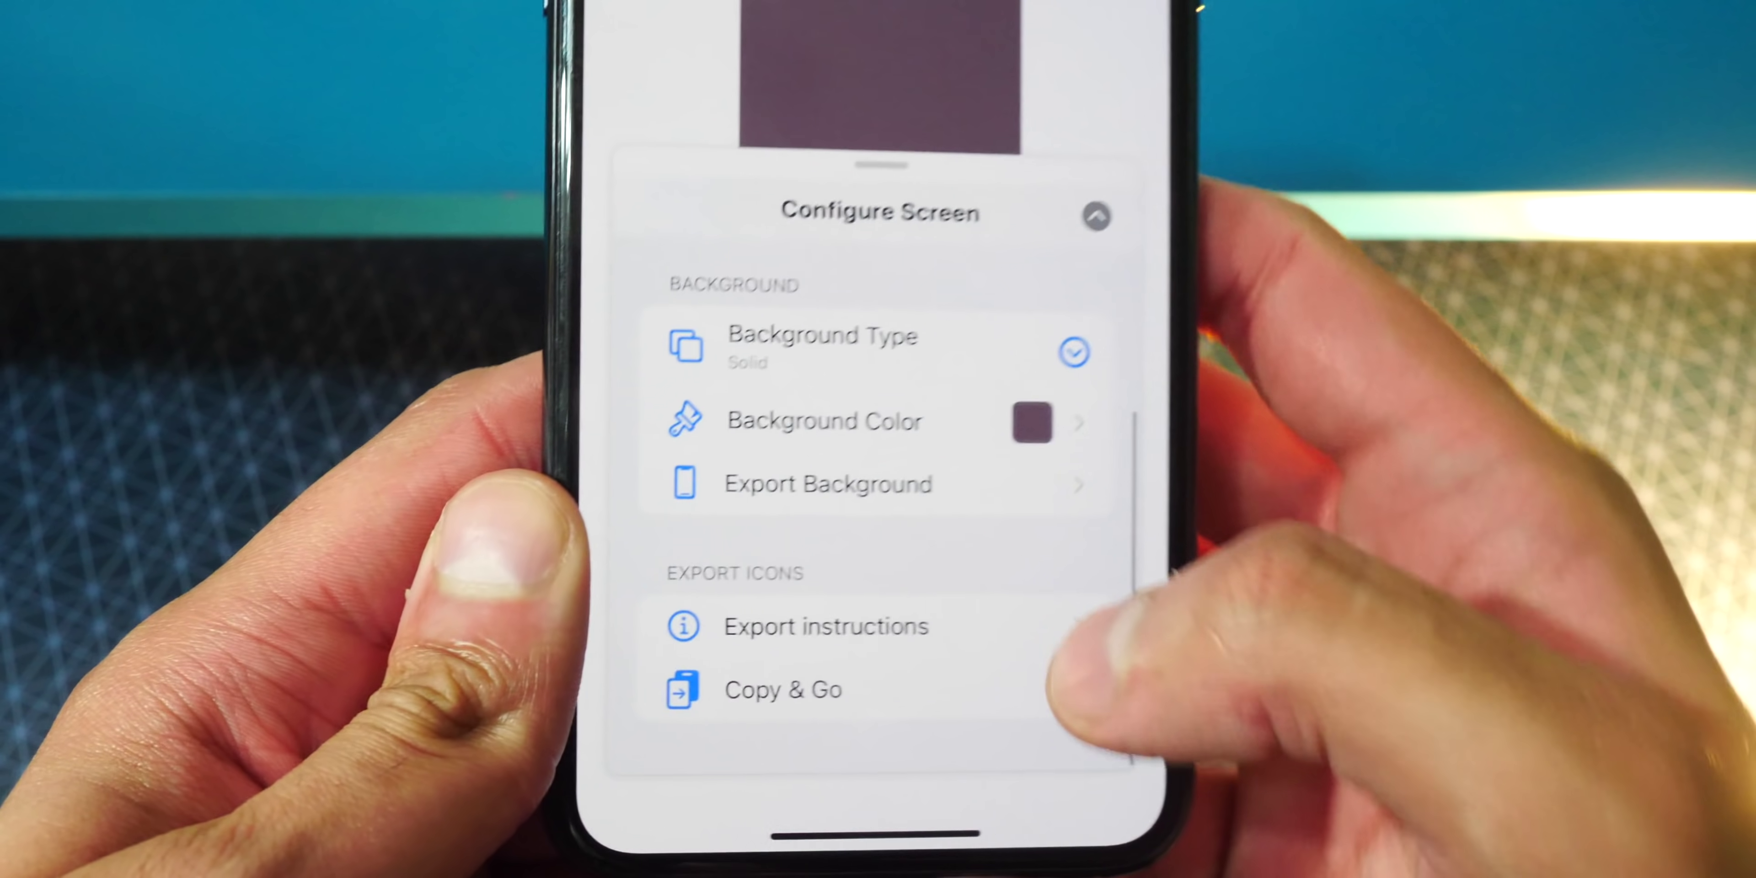
{"action": "left_click", "coordinate": [1096, 215]}
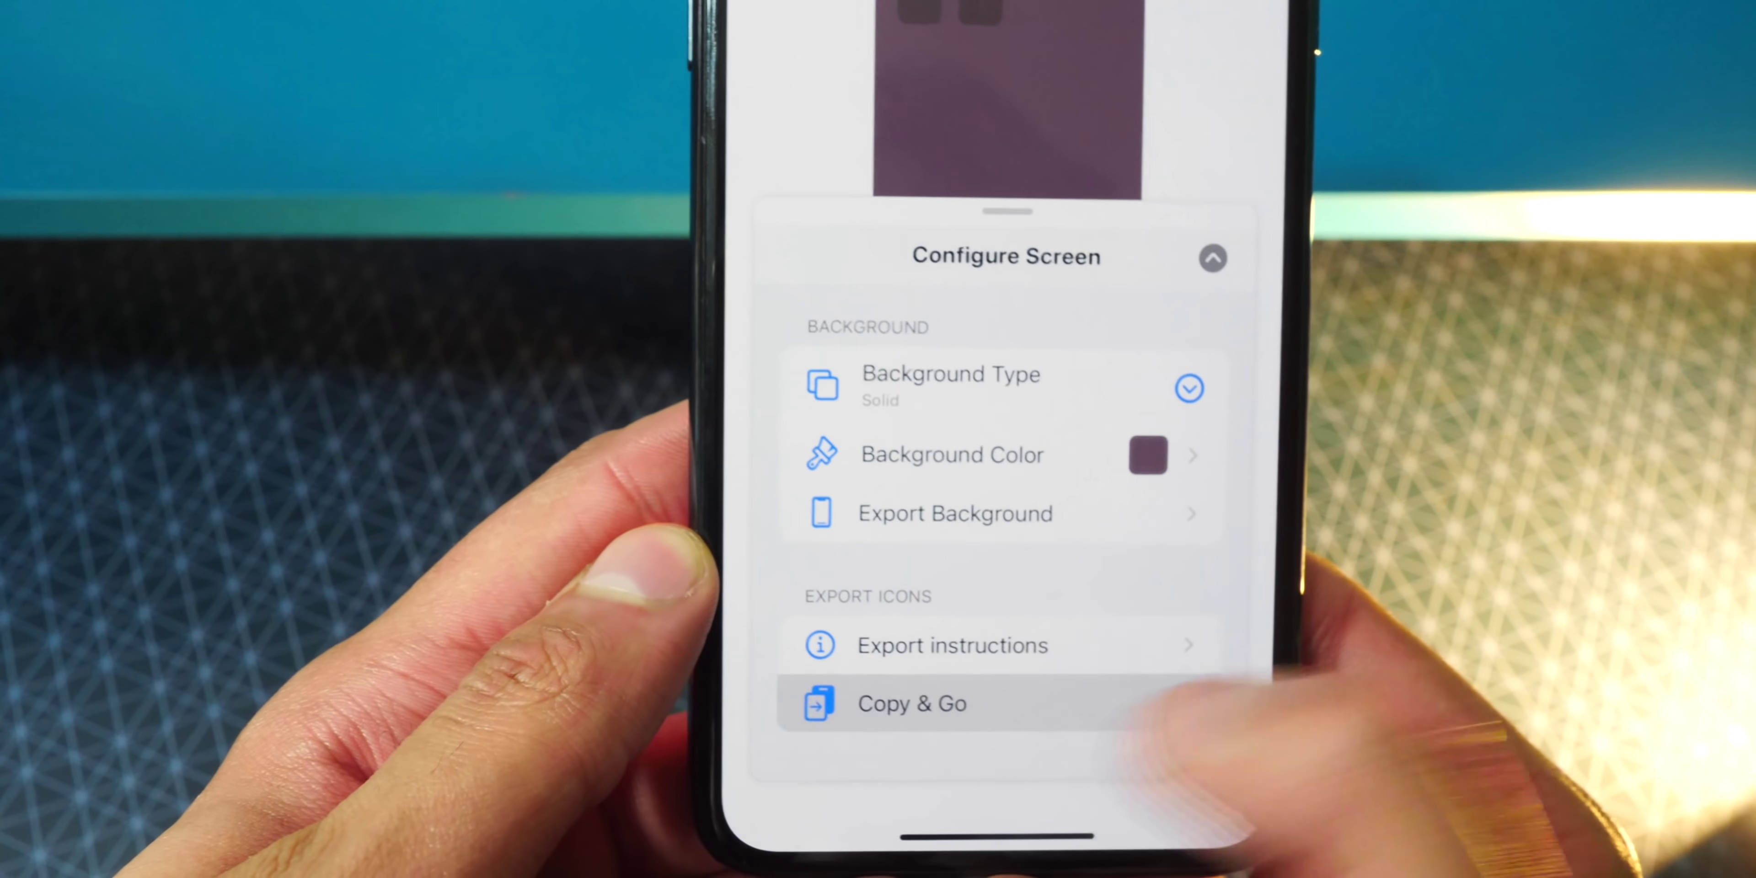
{"action": "left_click", "coordinate": [912, 705]}
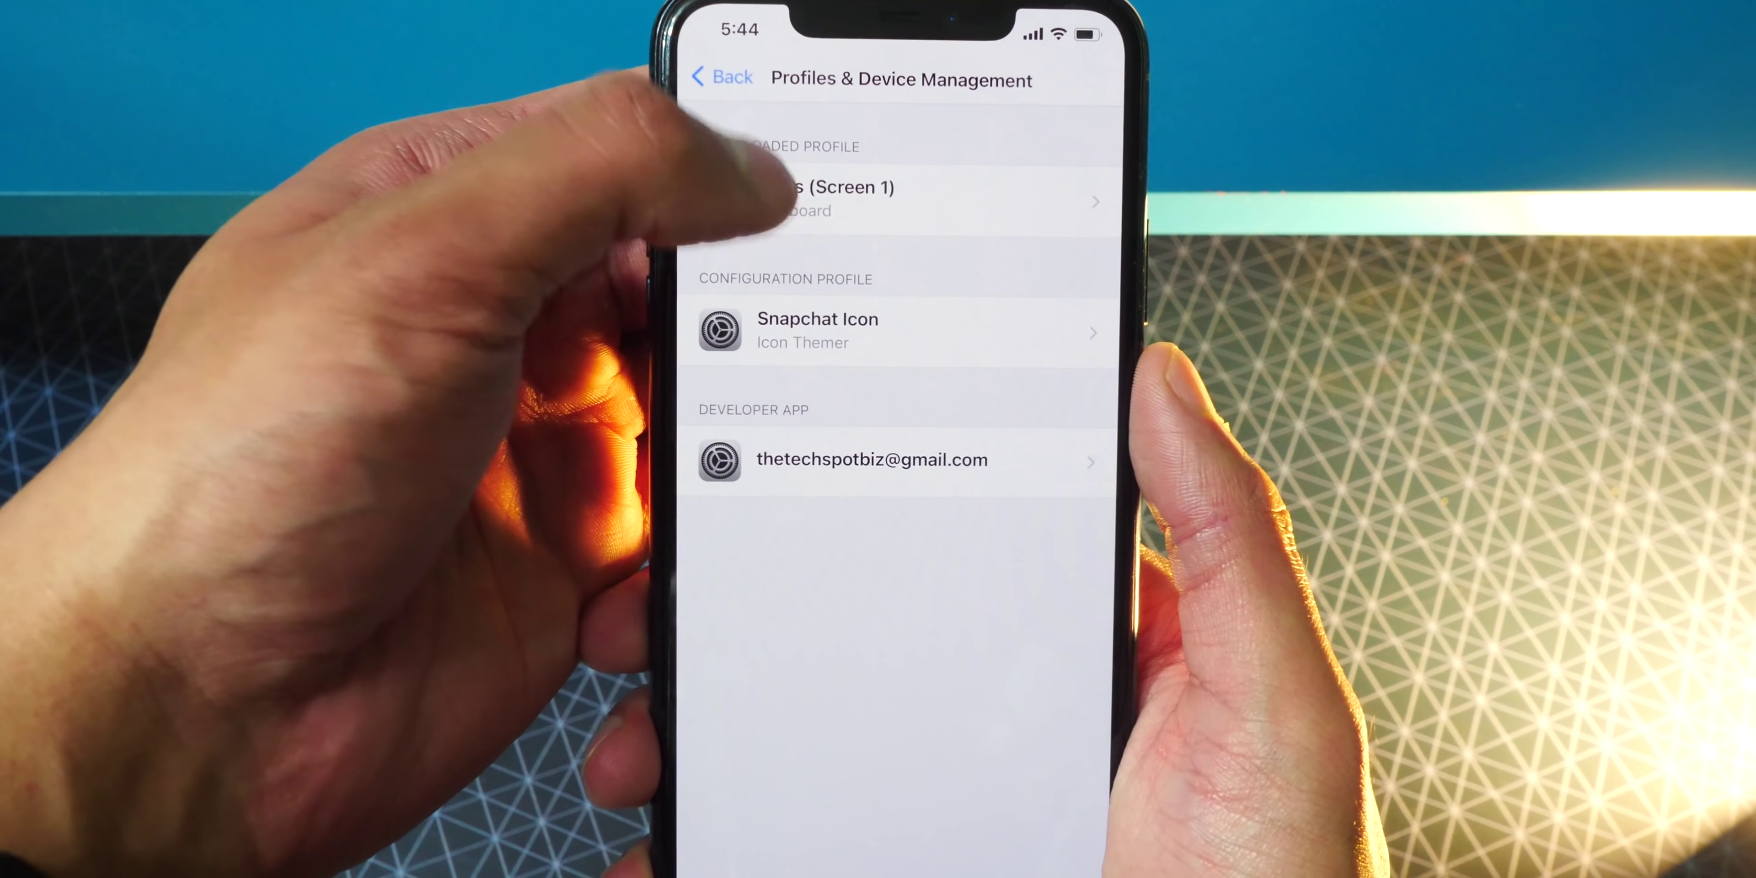
- Select the downloaded Screen 1 icon profile in Settings for installation
{"action": "left_click", "coordinate": [846, 197]}
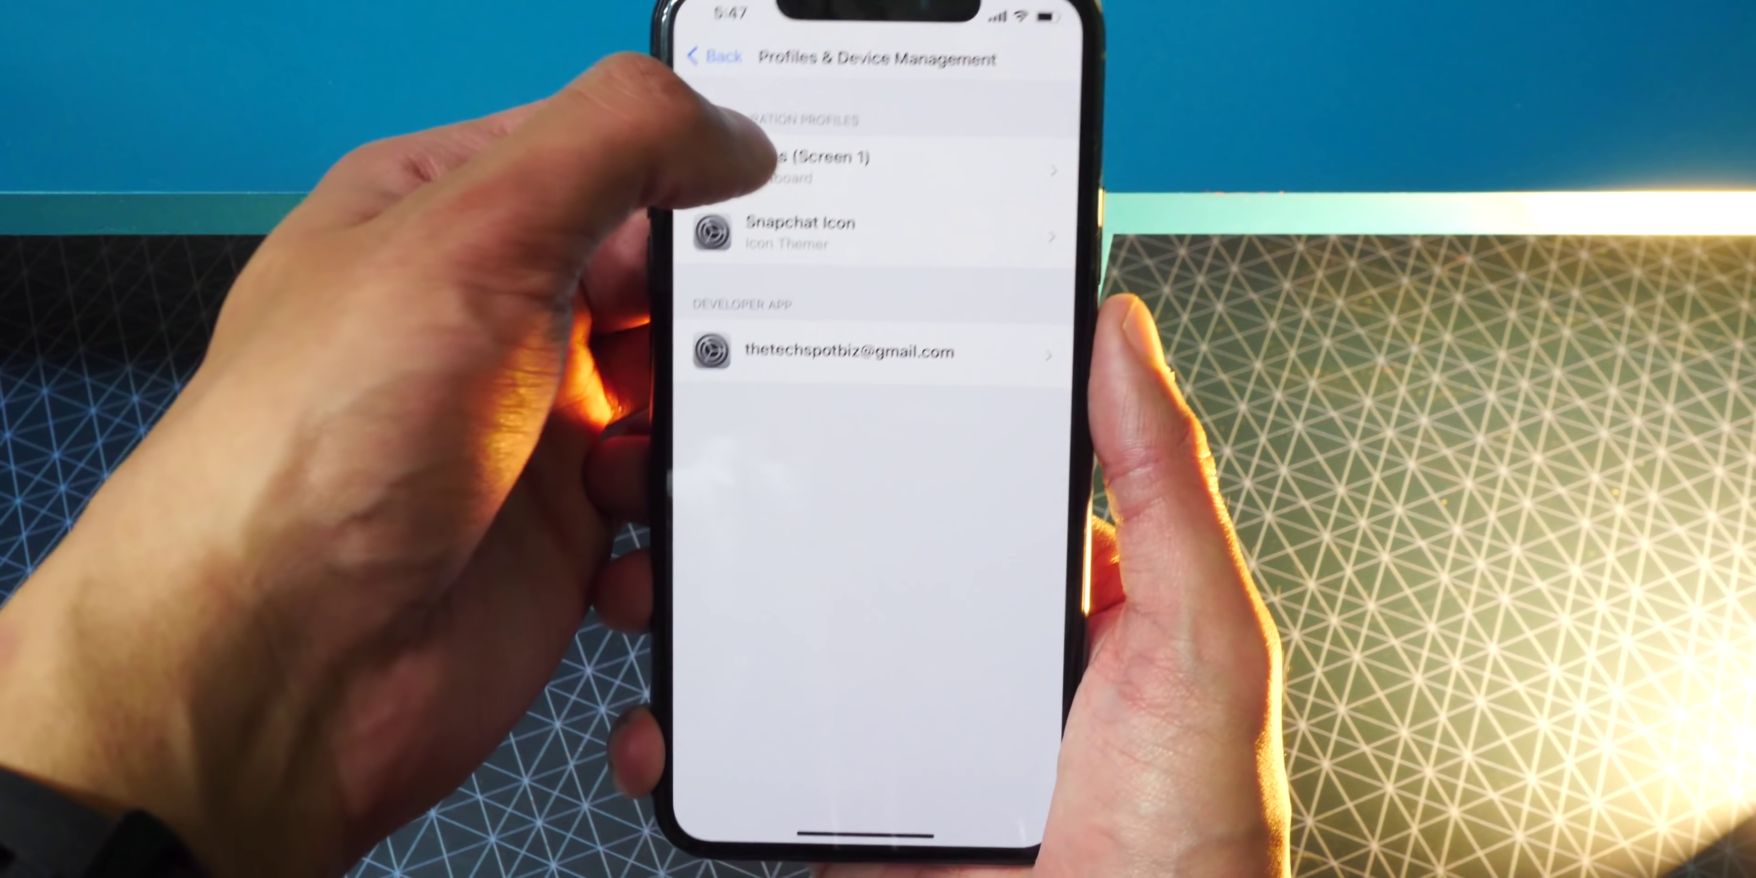
- View the Icons (Screen 1) profile details: unsigned, 2 web clips, with a removal option
{"action": "left_click", "coordinate": [823, 159]}
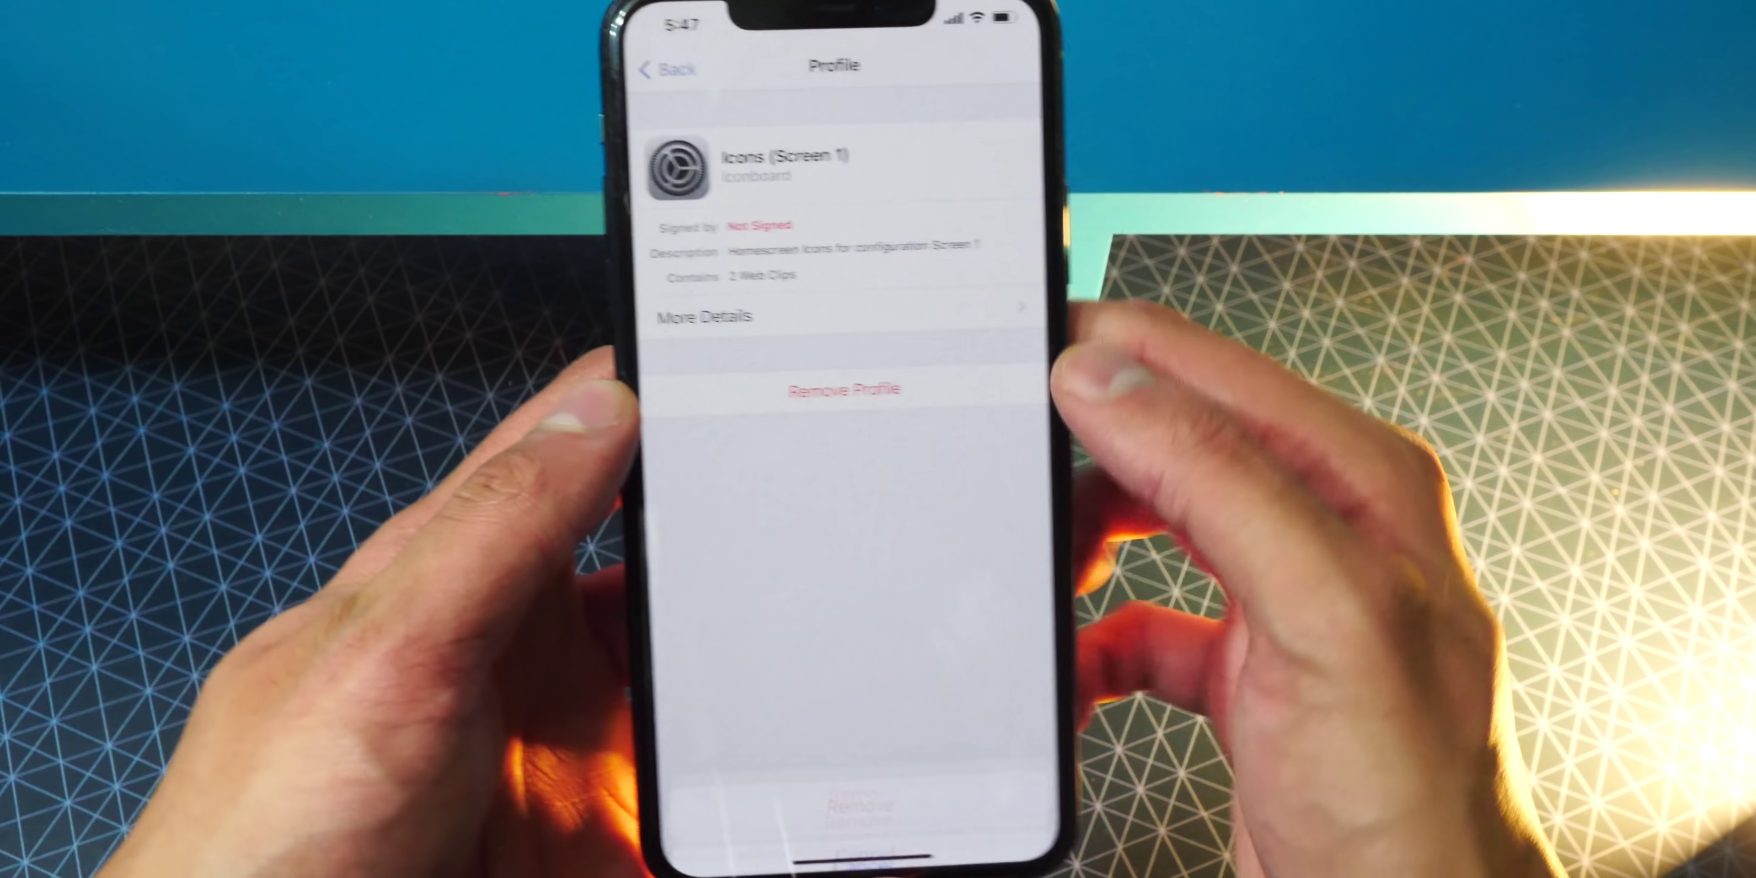
- Remove the Icons (Screen 1) profile so only the Snapchat Icon profile remains
{"action": "left_click", "coordinate": [672, 70]}
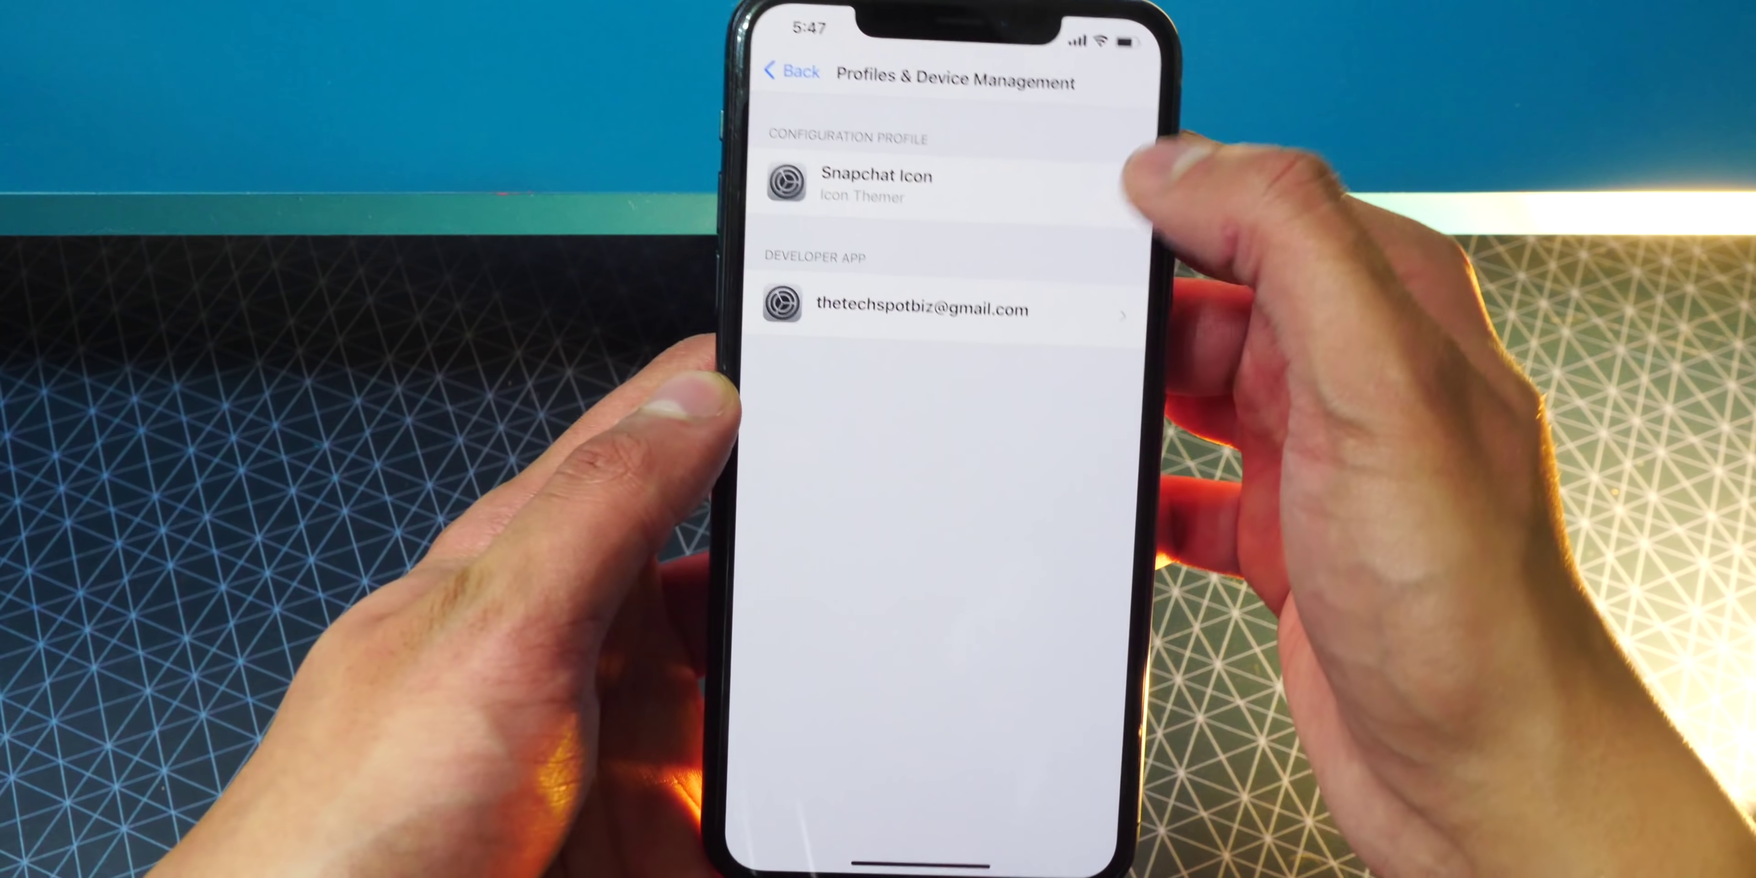